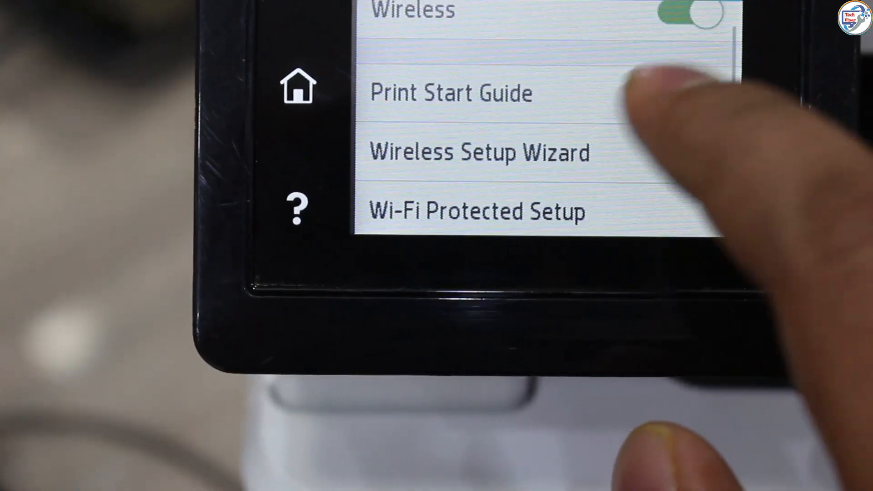
# Step: Launch the Wireless Setup Wizard and bring up the network password keyboard
pyautogui.click(480, 152)
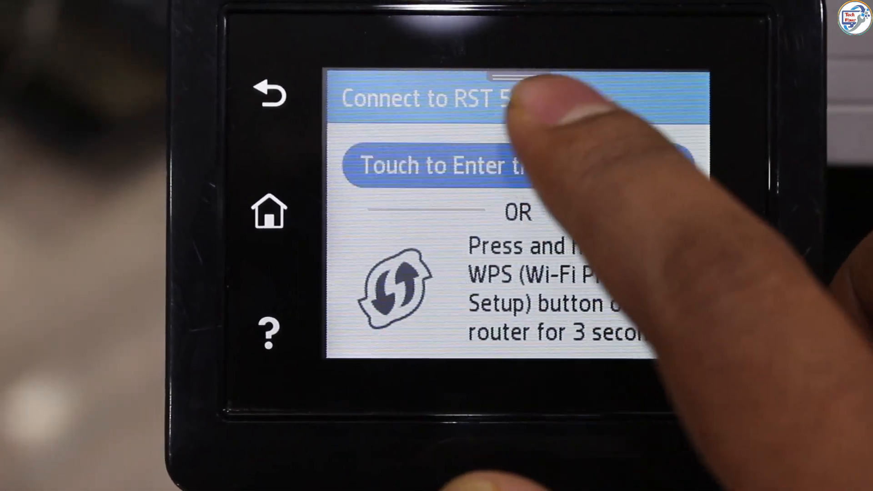
pyautogui.click(442, 165)
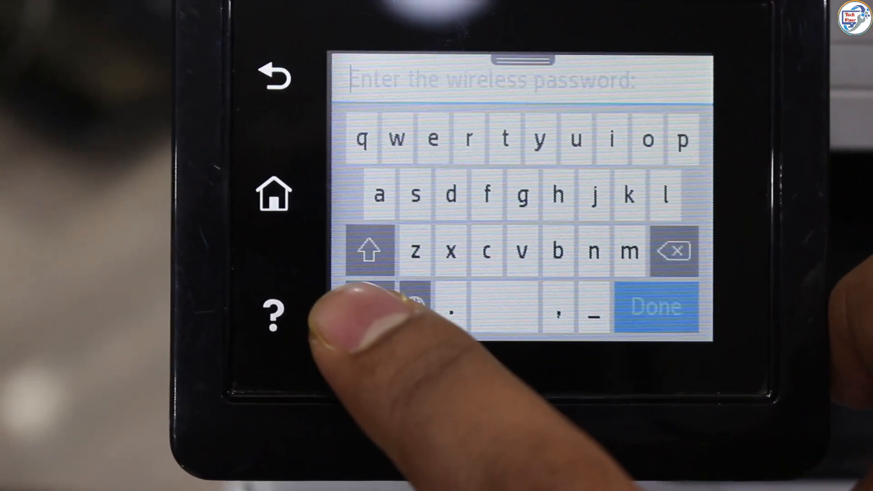
# Step: Enter the Wi-Fi password on the number keyboard and confirm the RST 5G settings
pyautogui.click(418, 305)
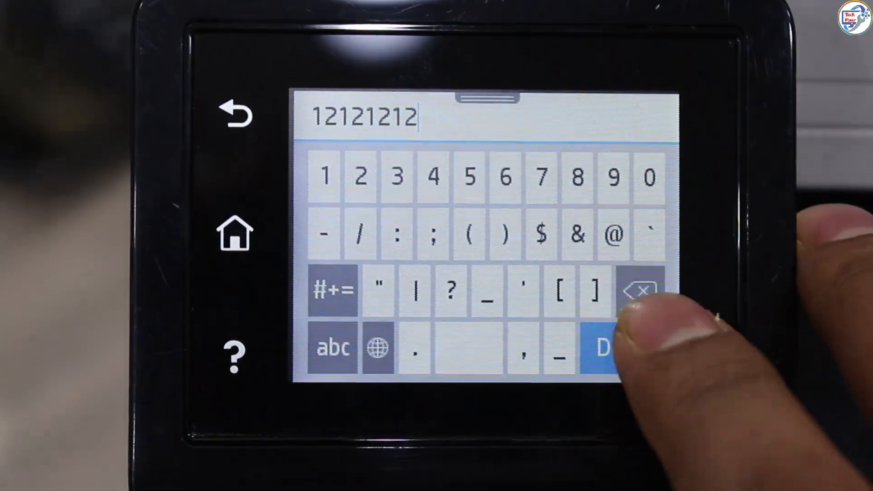
pyautogui.click(598, 347)
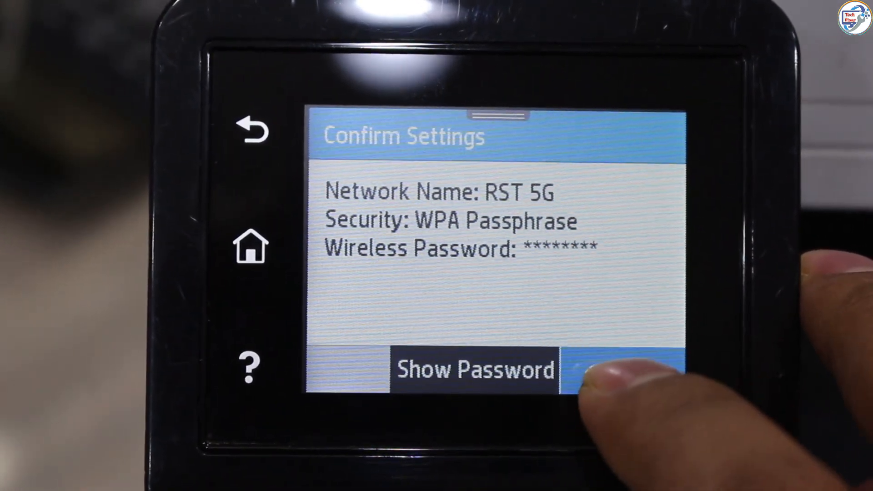
pyautogui.click(621, 371)
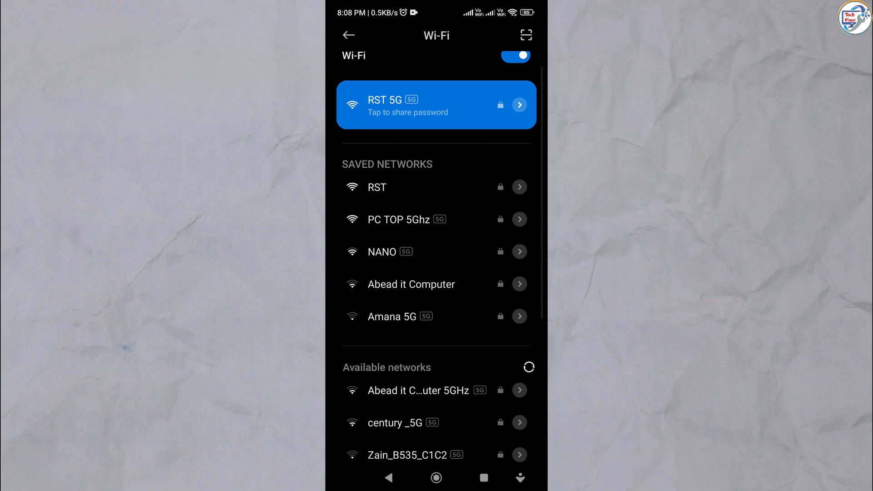
# Step: Leave Wi-Fi settings, launch Google Play and activate its search field
pyautogui.click(388, 478)
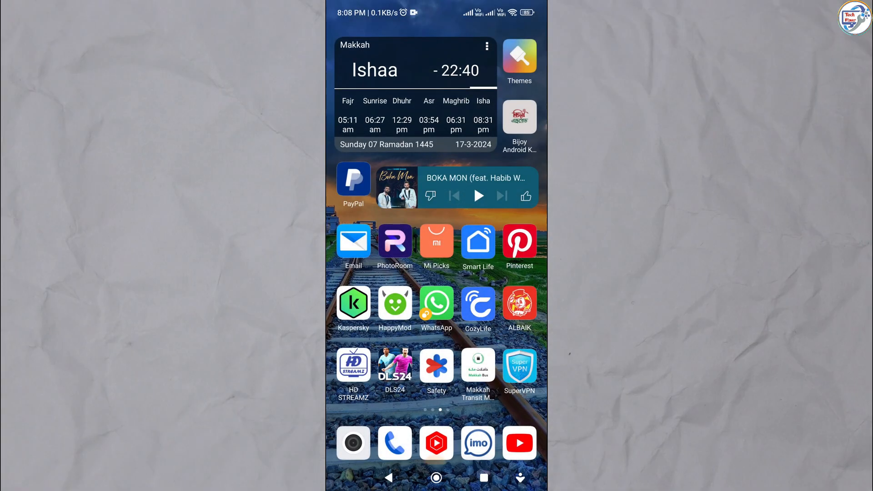
pyautogui.hscroll(-3)
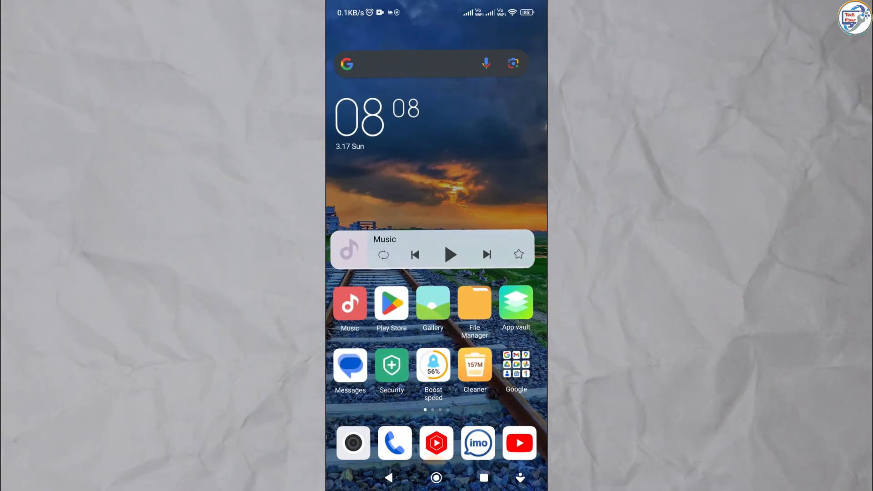
pyautogui.click(392, 305)
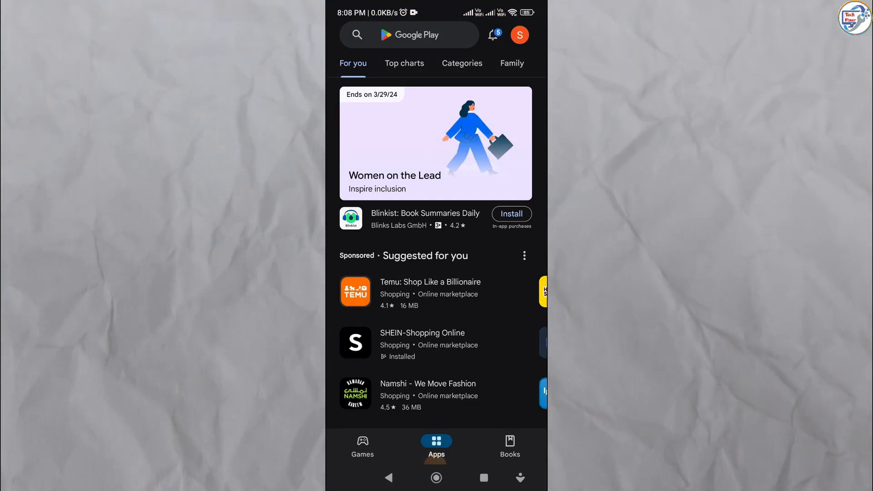
pyautogui.click(409, 35)
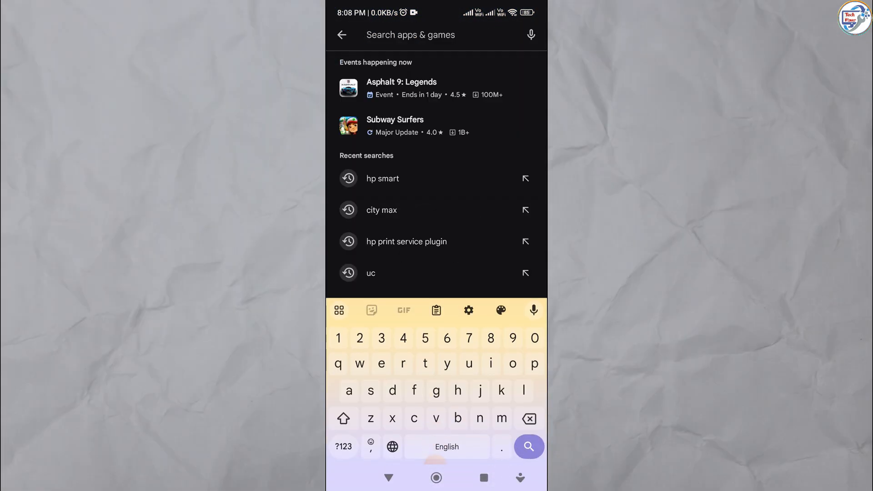
# Step: Search 'hp', choose the 'hp smart' suggestion and install HP Smart
pyautogui.write('hp')
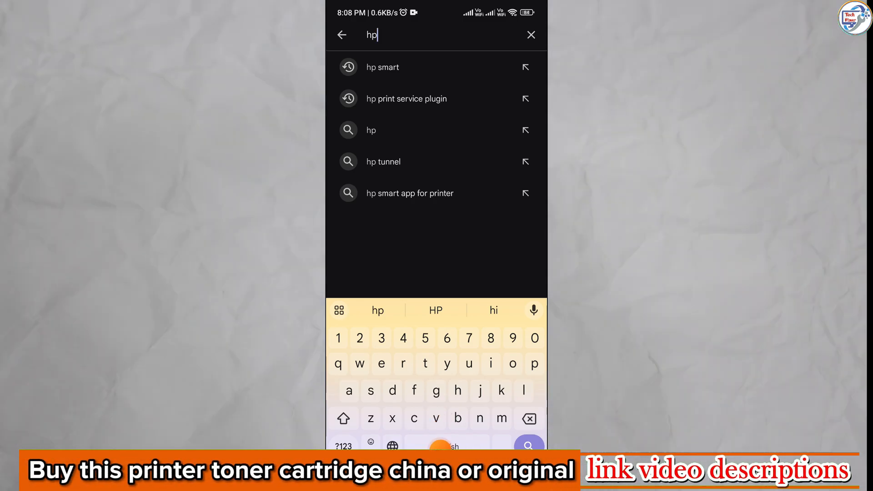
pyautogui.click(382, 67)
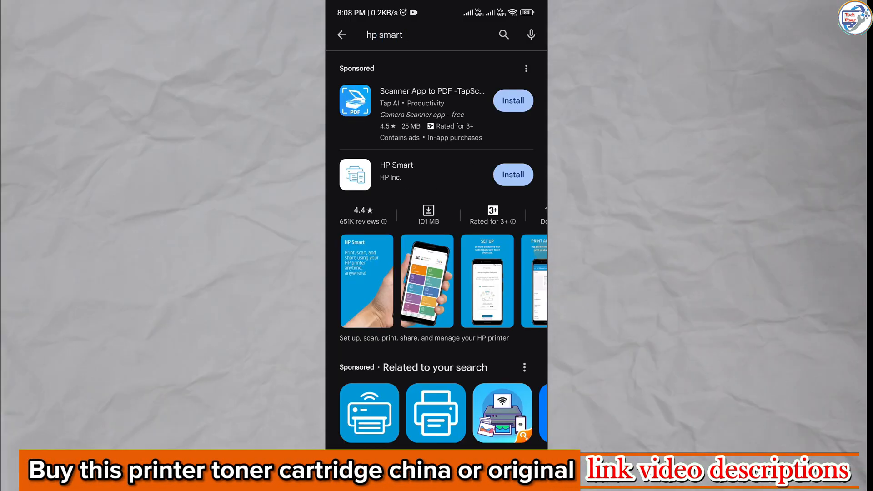
pyautogui.click(512, 174)
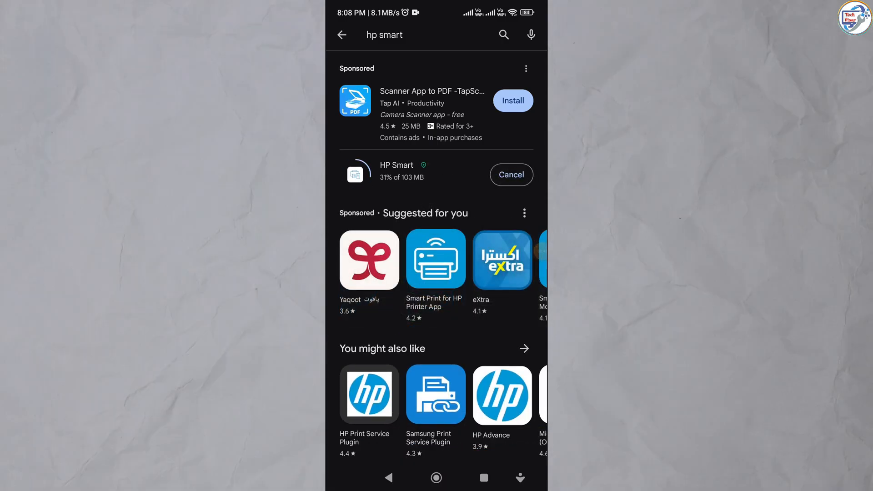
pyautogui.click(401, 171)
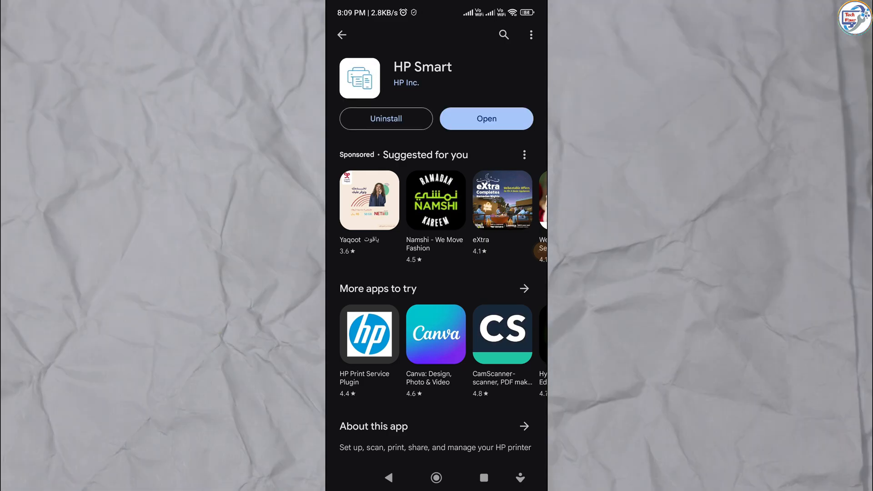
# Step: Open HP Smart, accept all data collection terms and skip sign-in
pyautogui.click(486, 118)
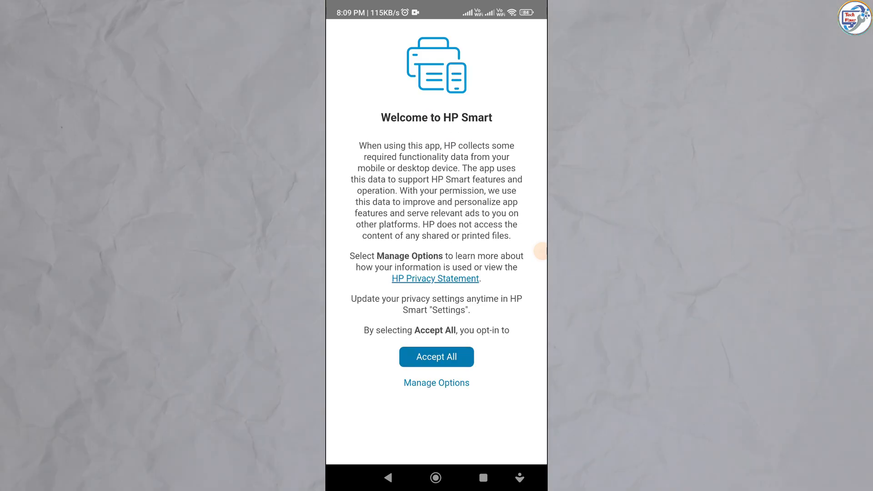
pyautogui.click(437, 357)
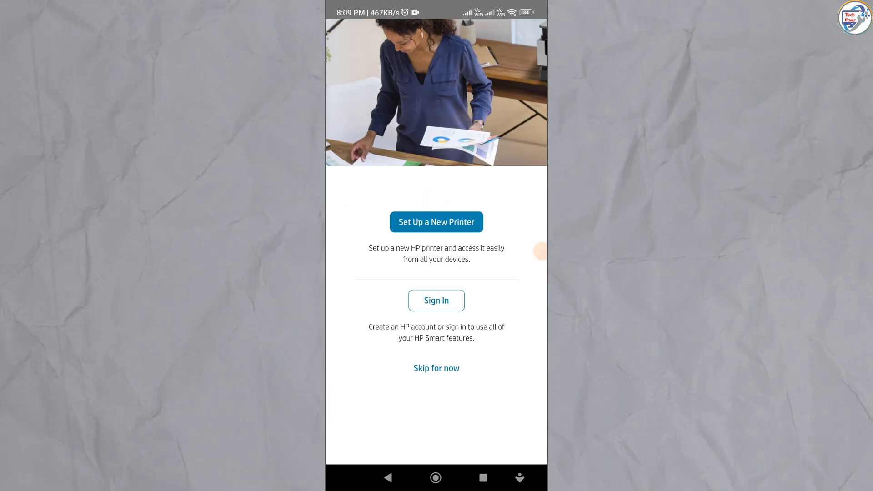
pyautogui.click(436, 368)
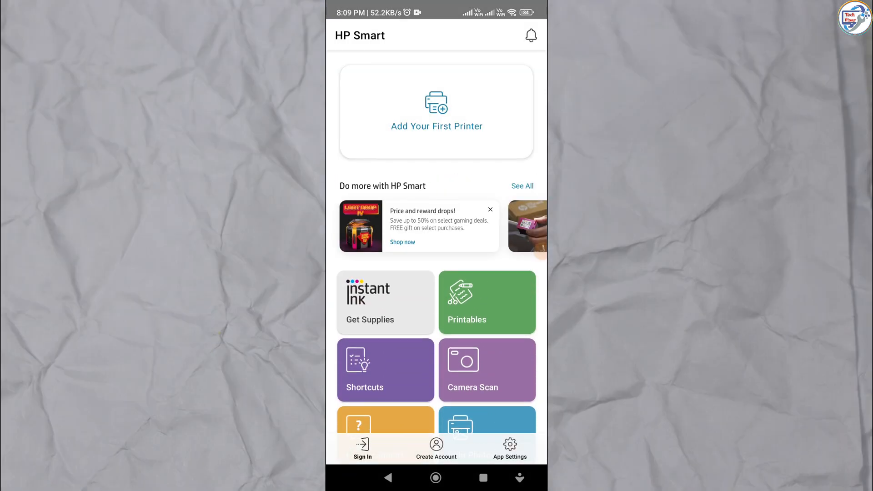
# Step: Add a network-connected printer, selecting HP LaserJet Pro MFP 4103 from the list
pyautogui.click(437, 112)
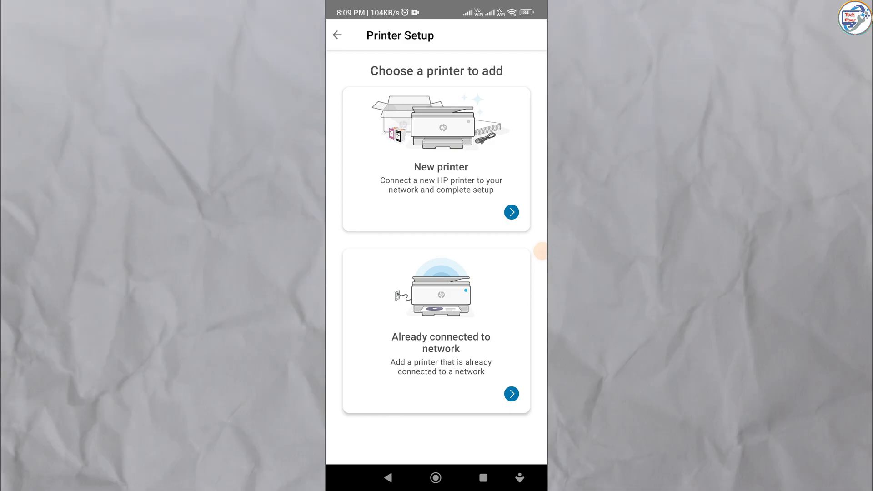
pyautogui.click(511, 394)
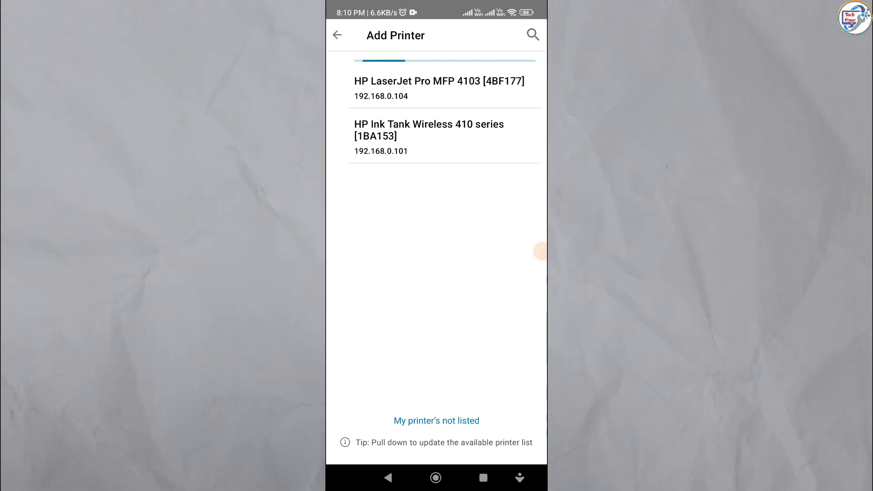
pyautogui.click(337, 35)
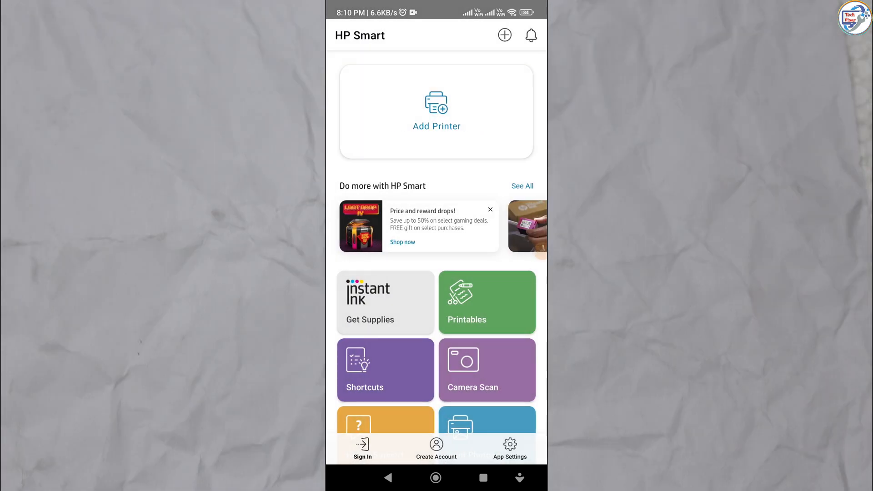